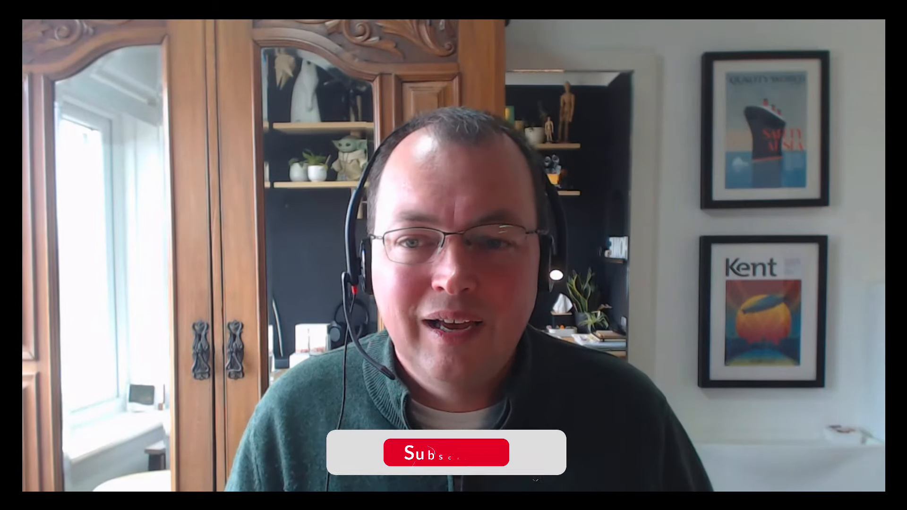
{"action": "left_click", "coordinate": [445, 452]}
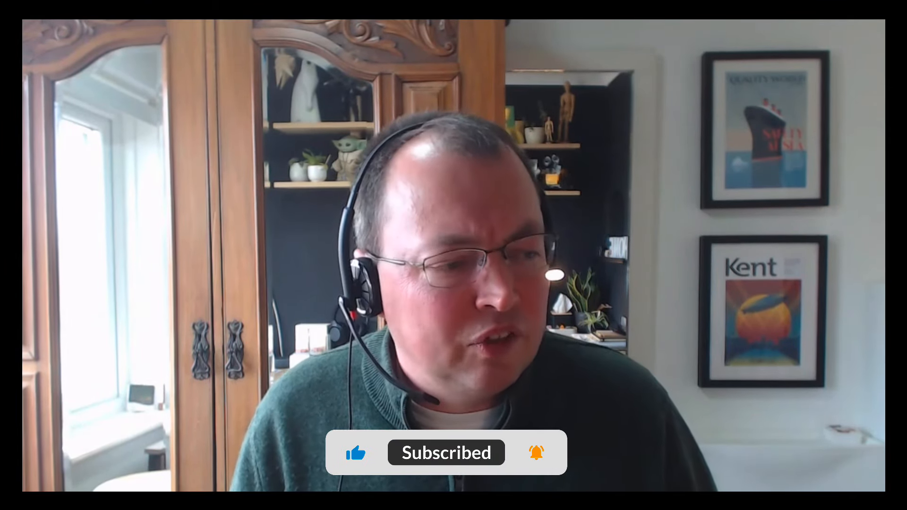